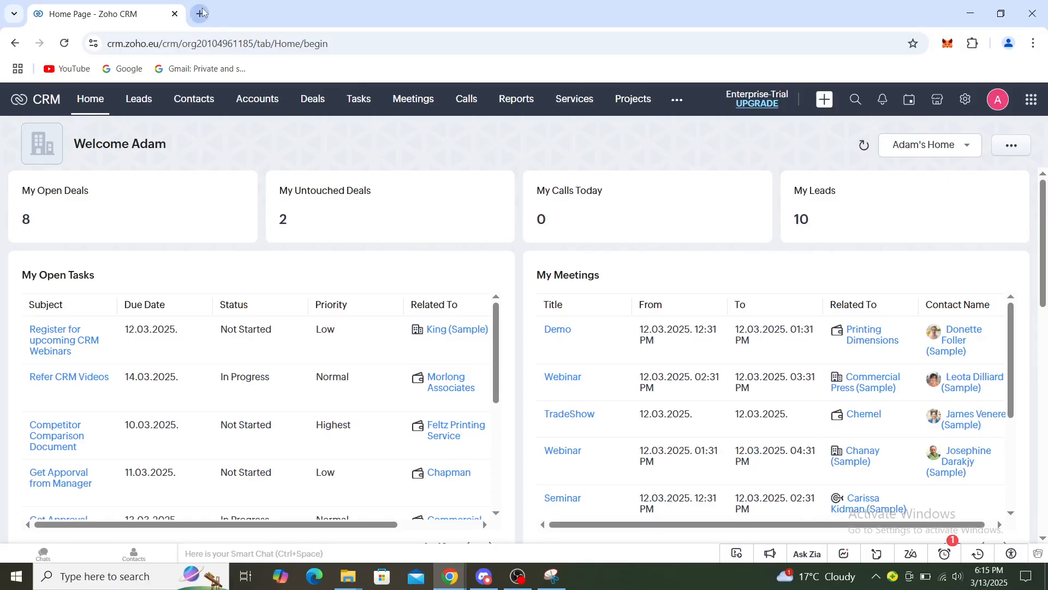
Step: Open a new browser tab for a Google search of "zoho books"
left_click(200, 13)
type("zoho books")
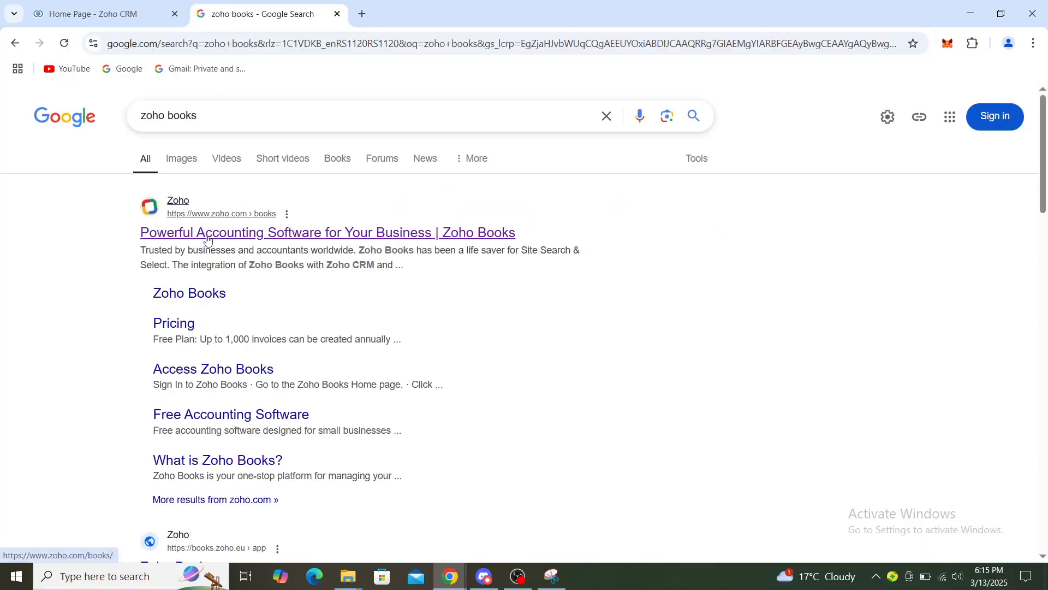
Step: Follow the Zoho Books search result and enter the signed-in app via Access Zoho Books
left_click(327, 231)
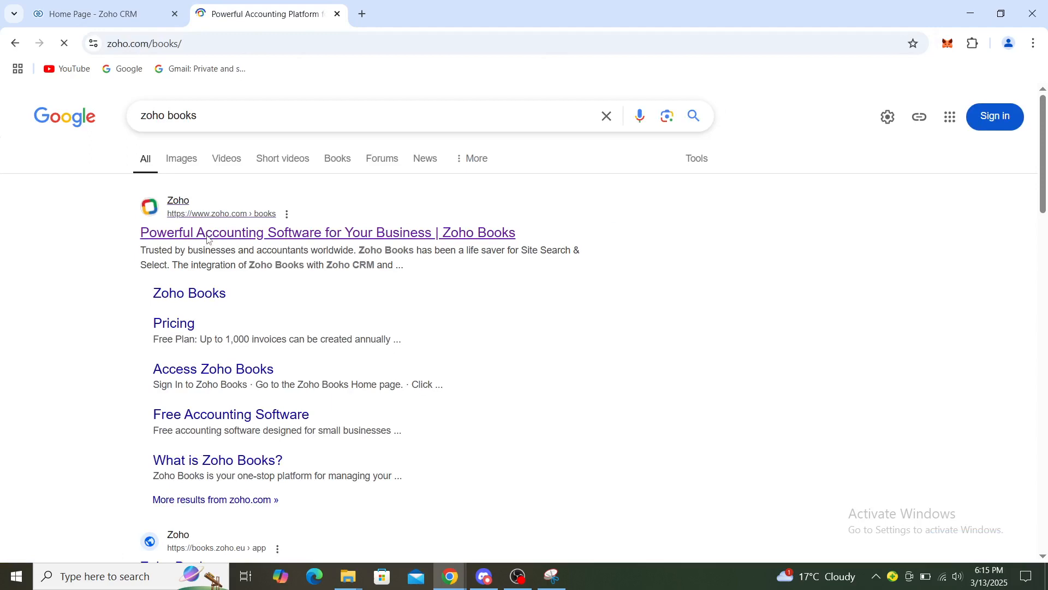
left_click(327, 232)
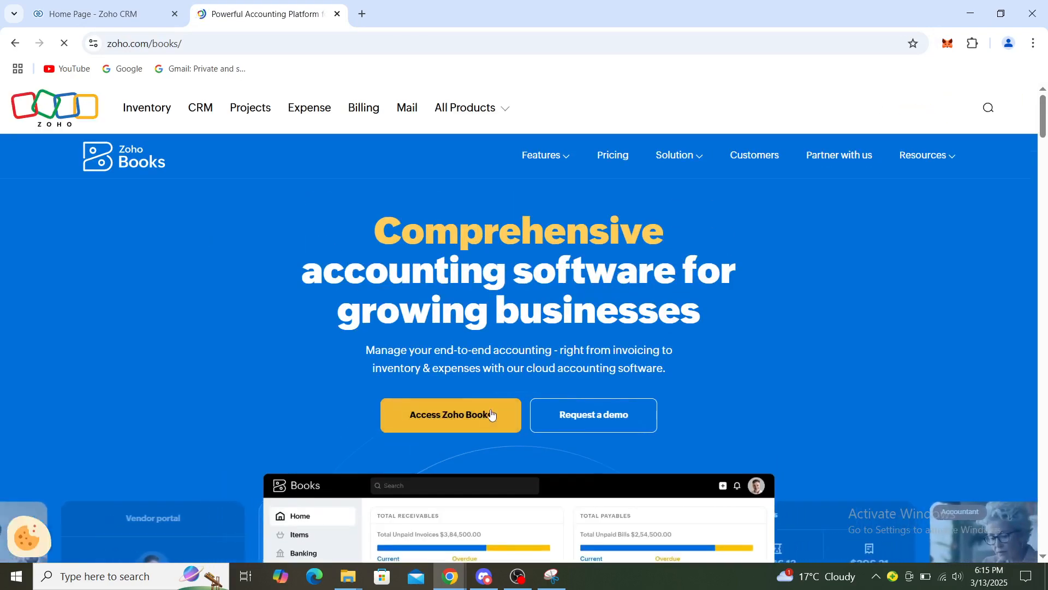
left_click(451, 415)
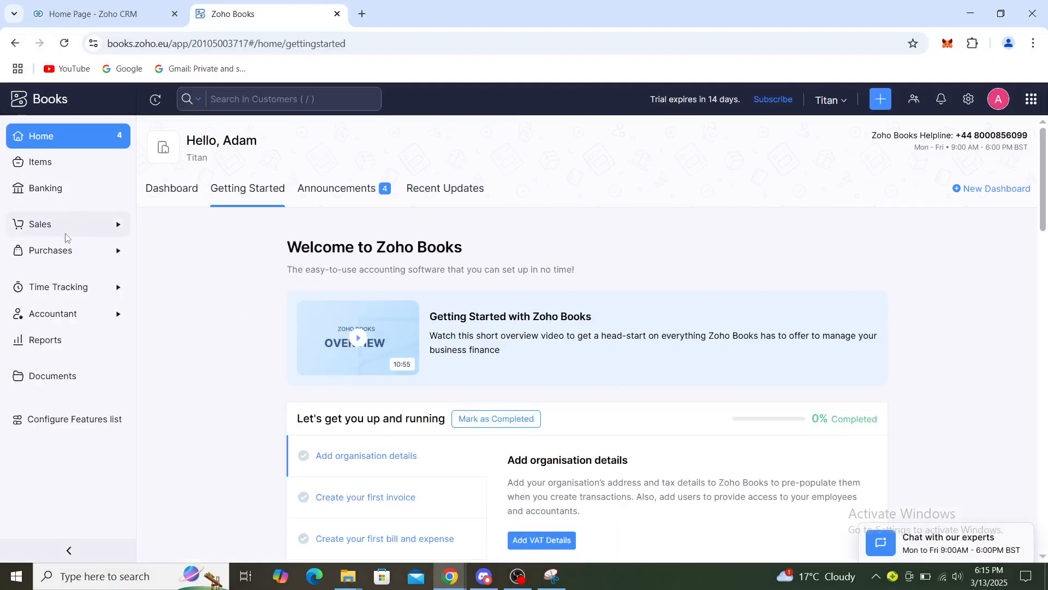
mouse_move(52, 313)
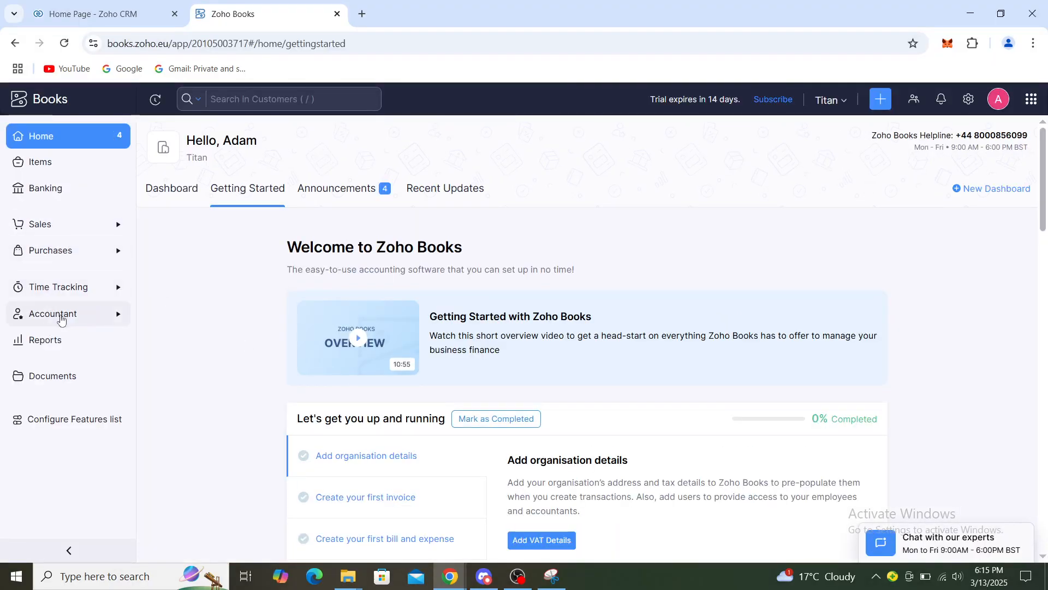
left_click(52, 313)
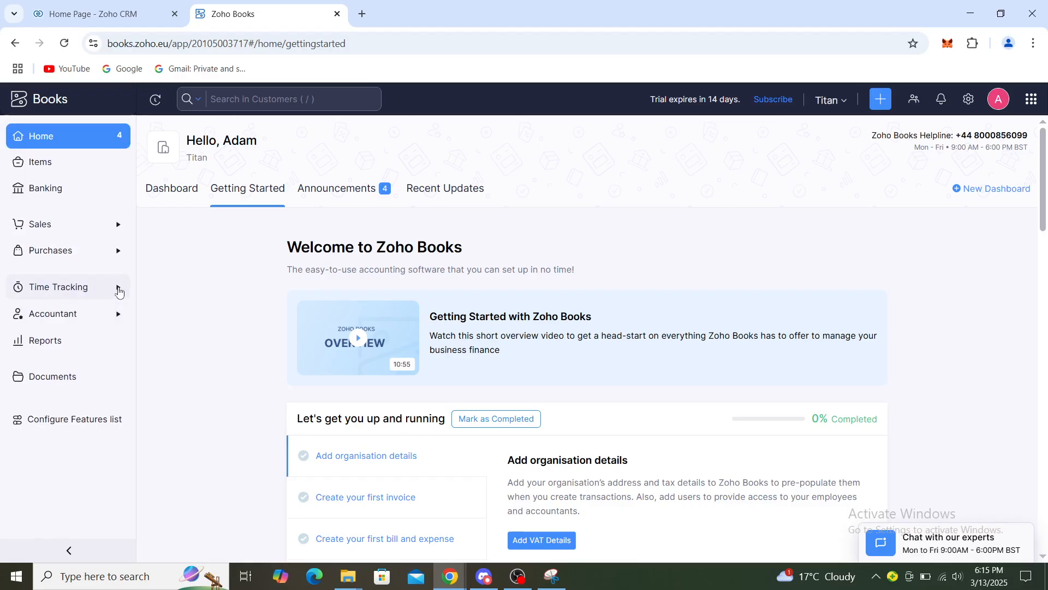
mouse_move(61, 482)
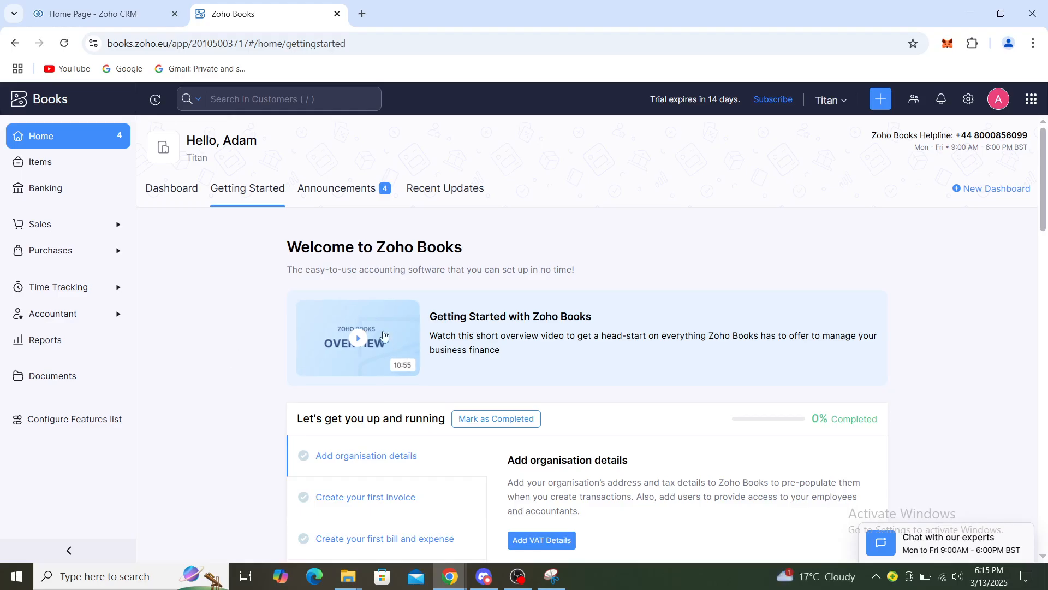
mouse_move(937, 319)
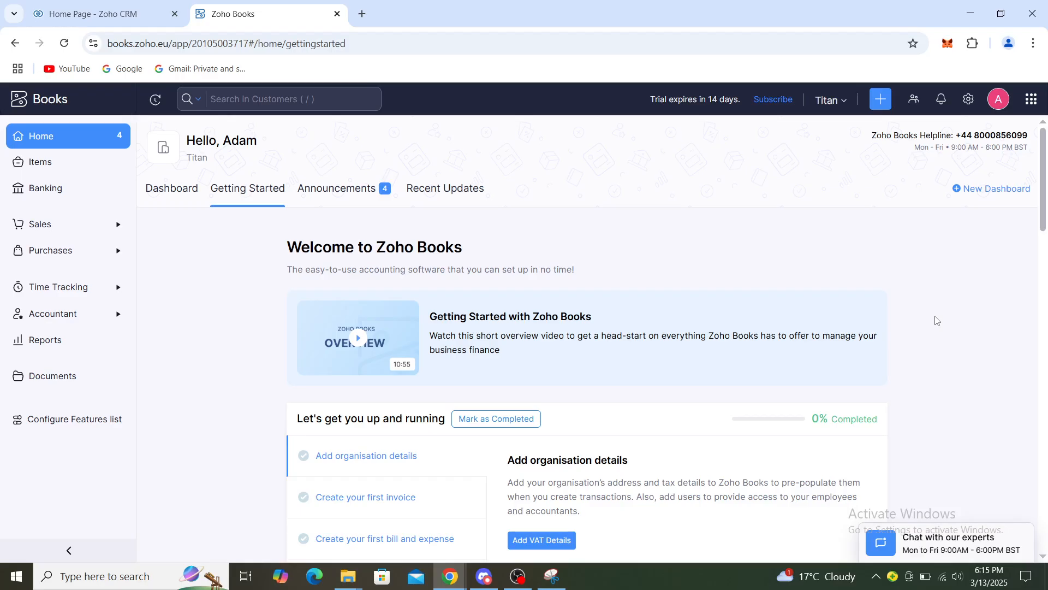
mouse_move(717, 234)
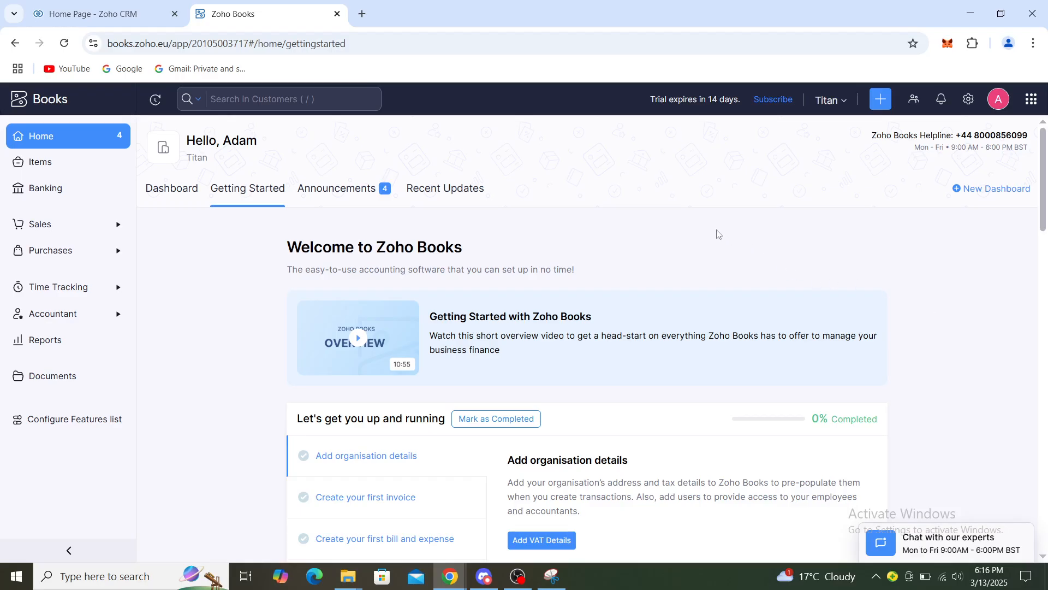
left_click(551, 576)
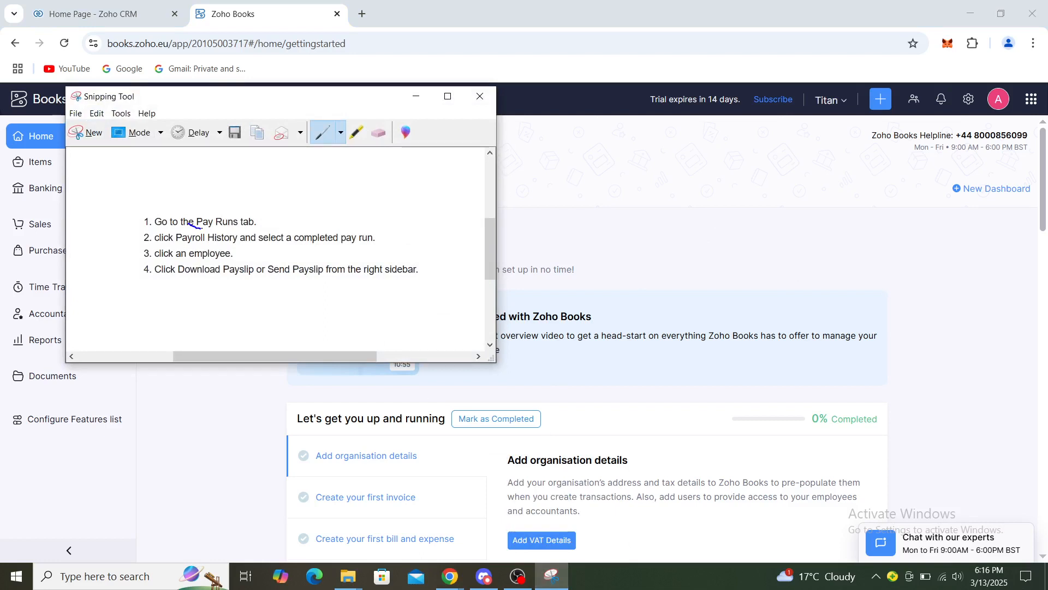
Step: Ink-underline Pay Runs and Download in the payslip steps, circle step four, then hide the snip
left_click_drag(187, 227, 261, 232)
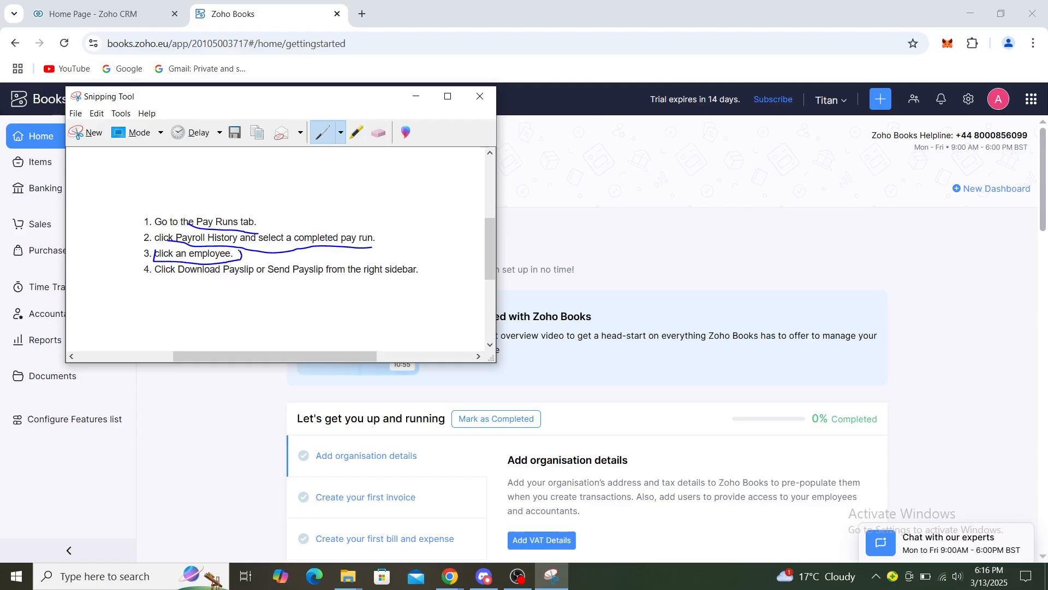
left_click_drag(172, 276, 211, 274)
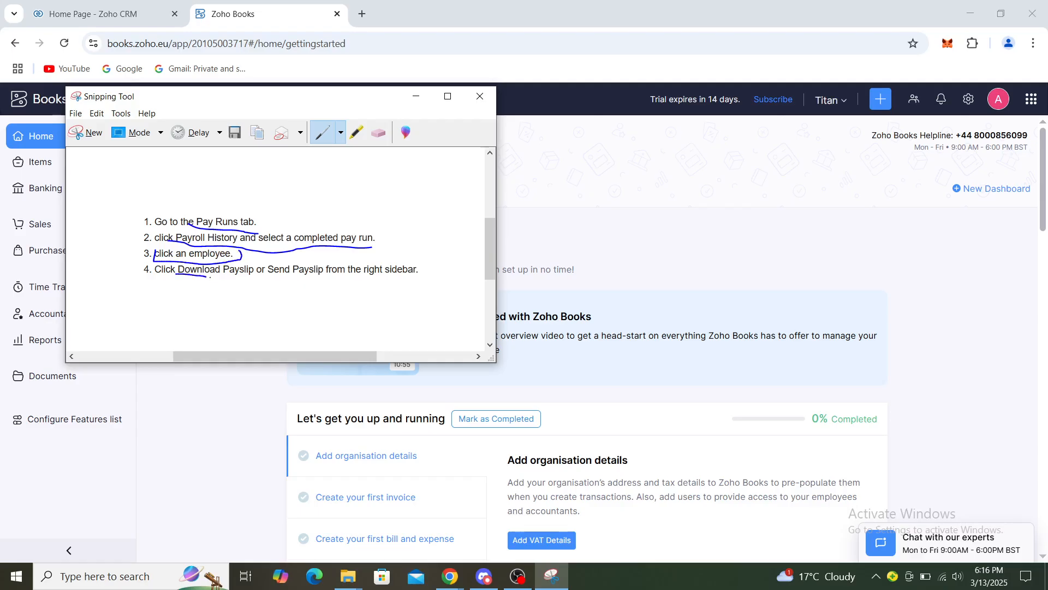
left_click_drag(151, 277, 425, 271)
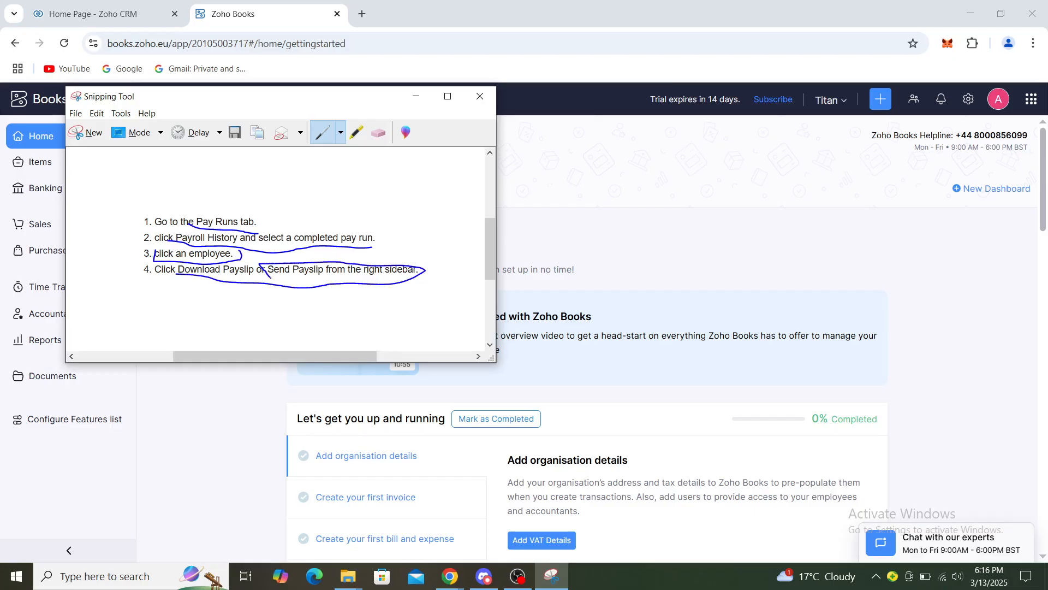
left_click(479, 97)
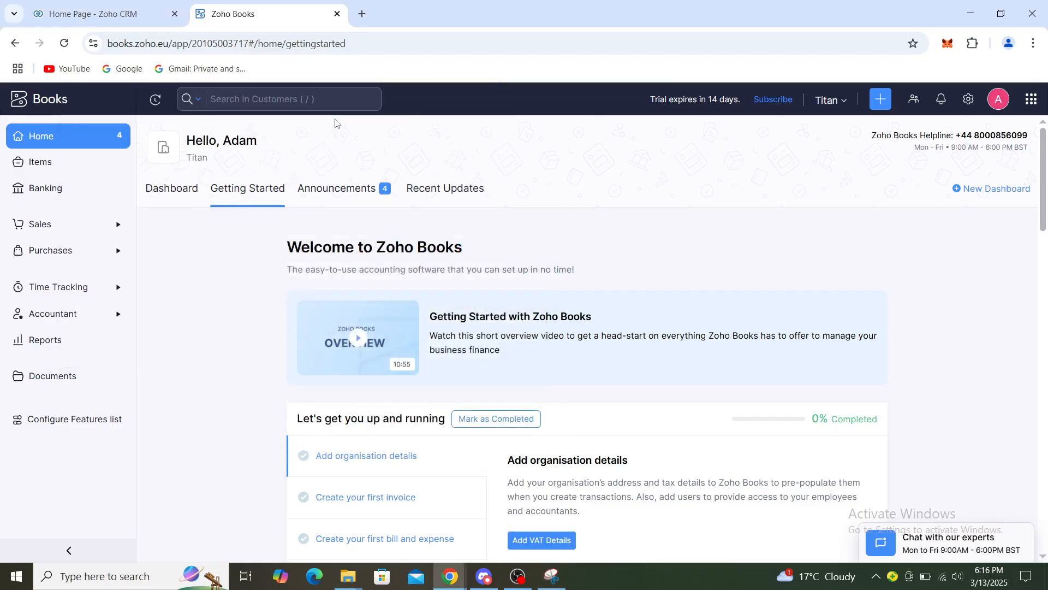
mouse_move(459, 172)
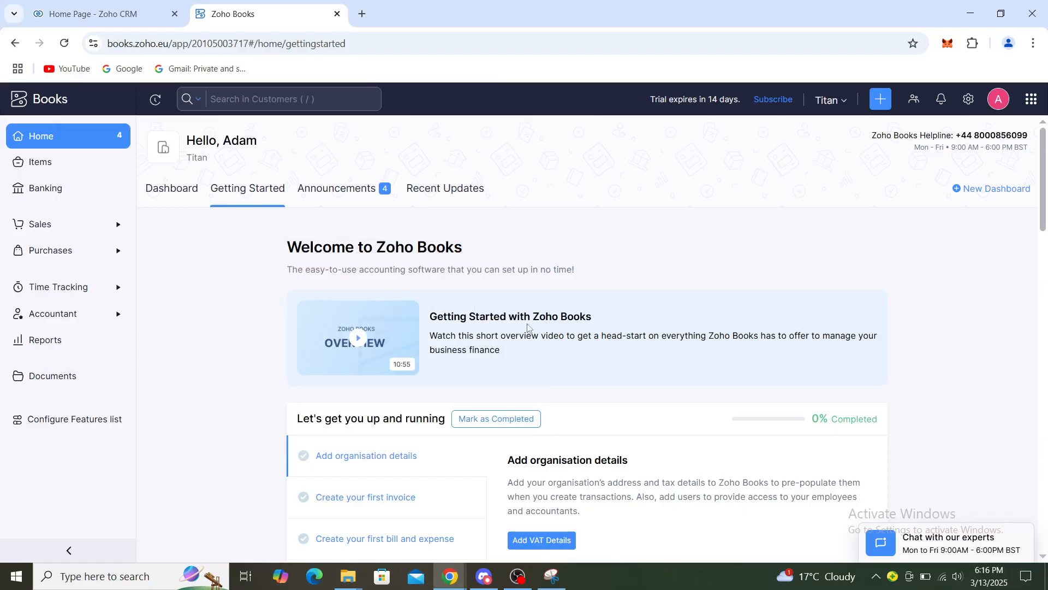
mouse_move(613, 317)
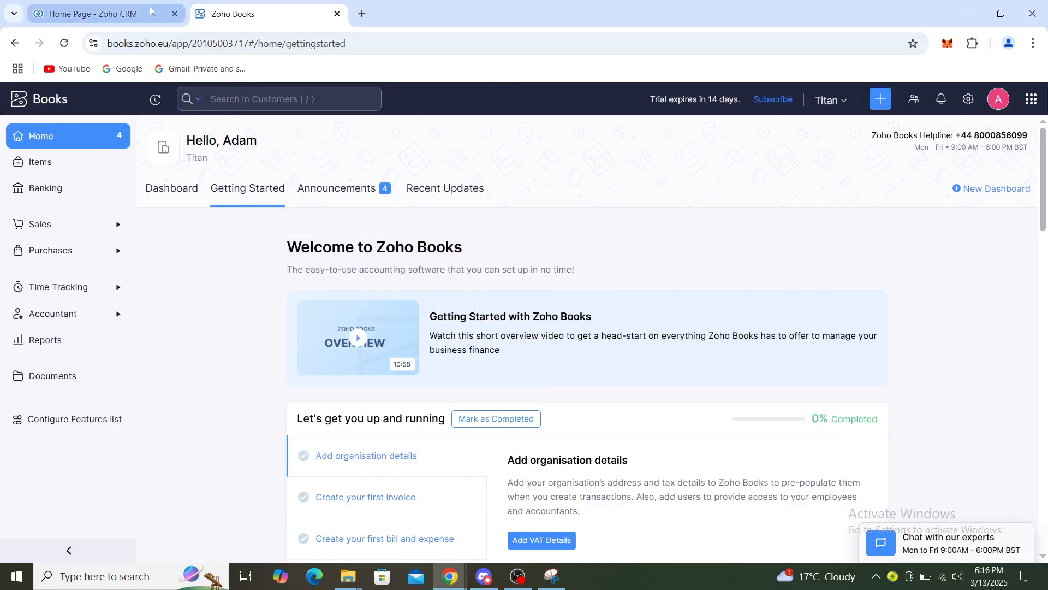
Step: Switch to the Zoho CRM home tab and restore the annotated steps snip over it
left_click(87, 13)
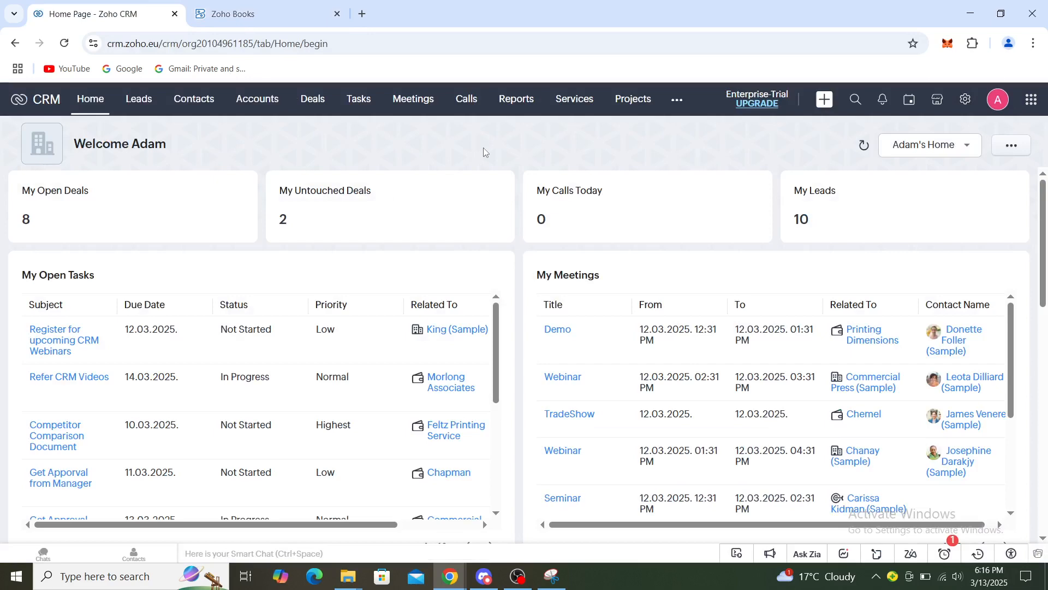
left_click(550, 575)
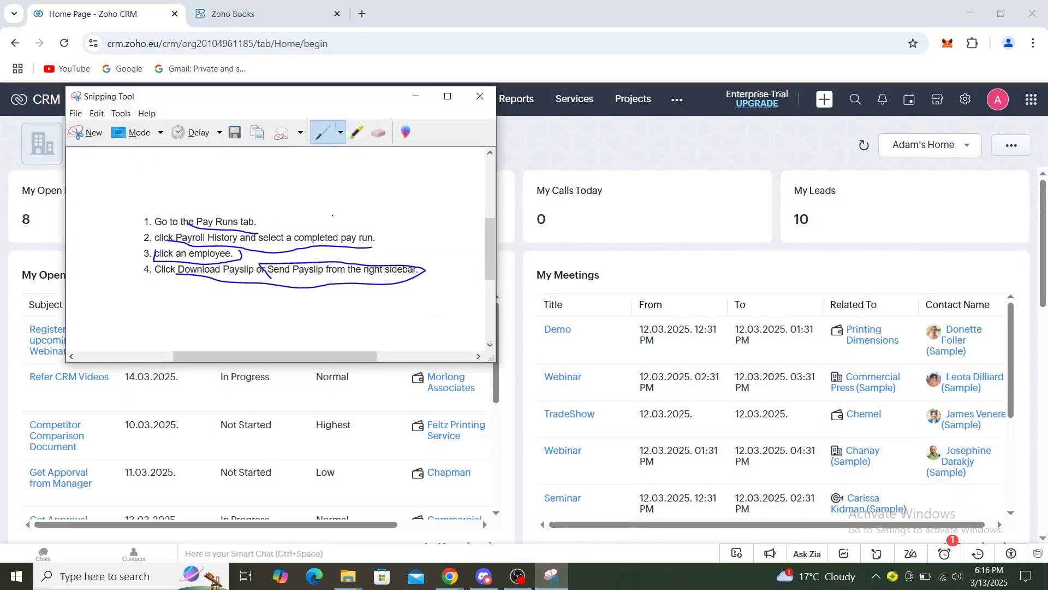